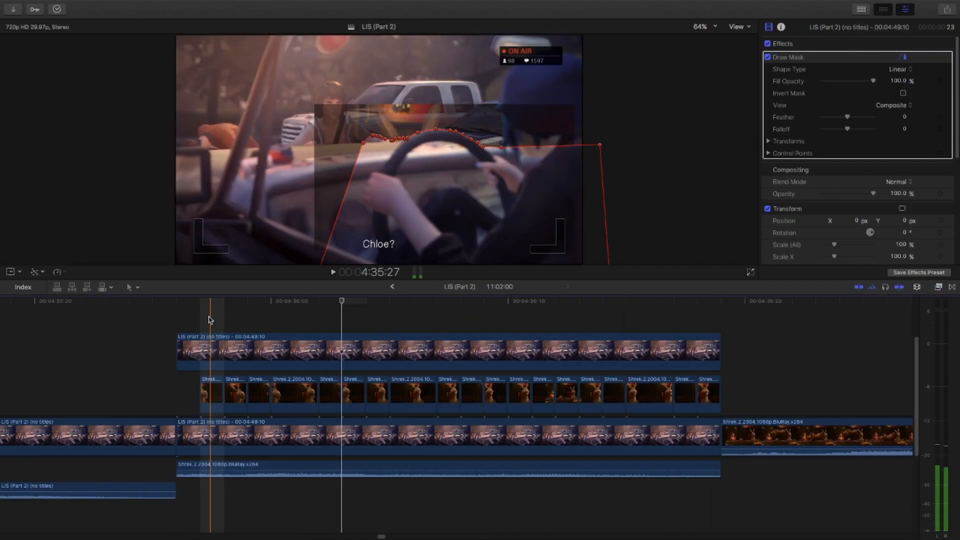
Move the playhead along the timeline to view Donkey showing through the car scene
left_click(466, 394)
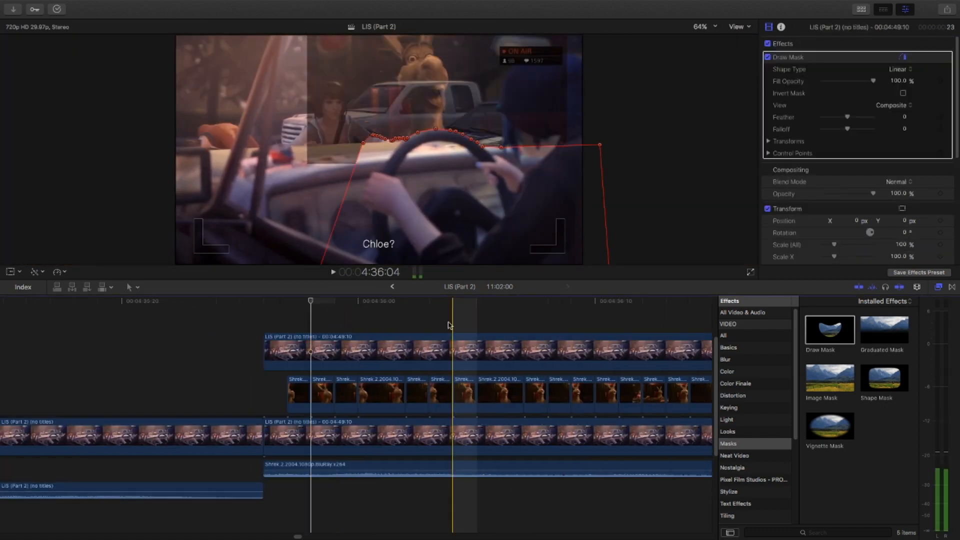
Paste the Draw Mask attribute from the masked Shrek clip onto the next cut piece
left_click(463, 394)
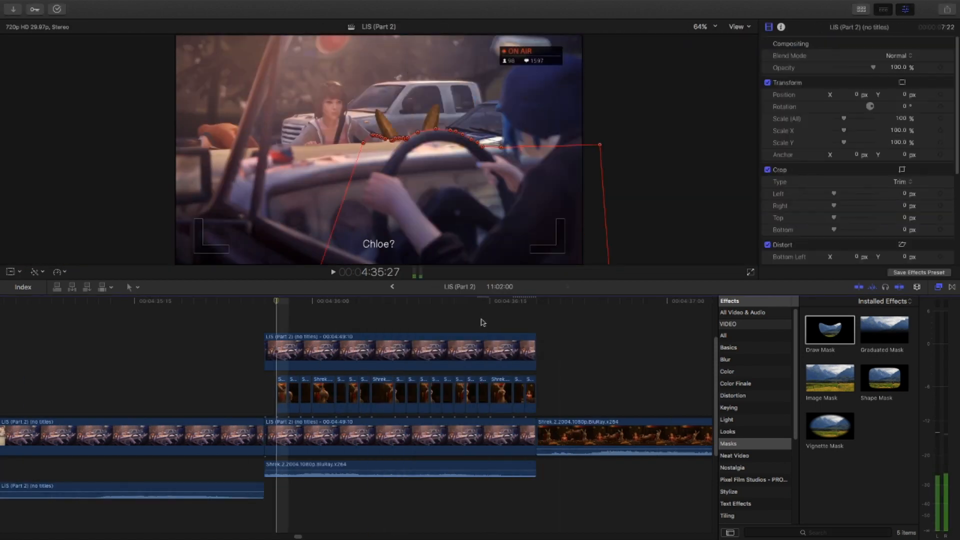
left_click(398, 352)
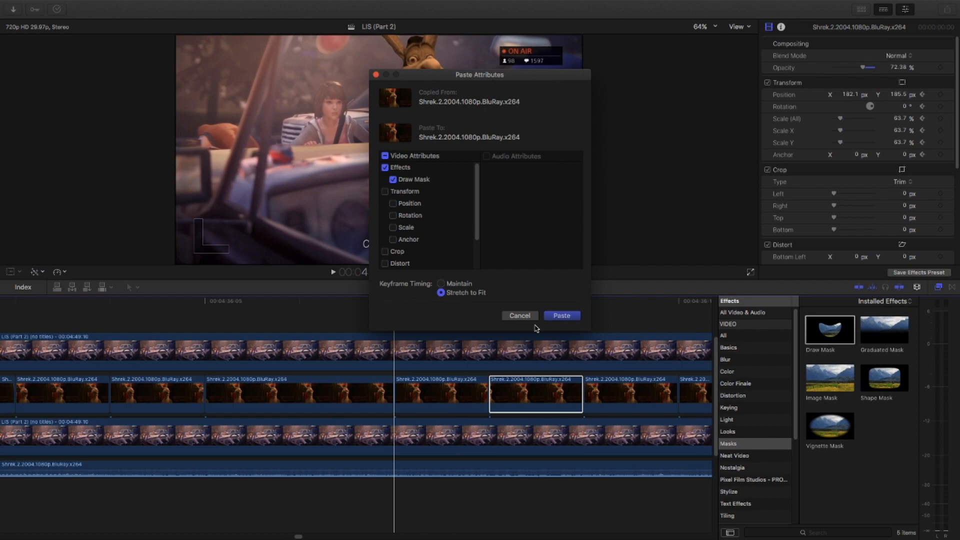
left_click(560, 316)
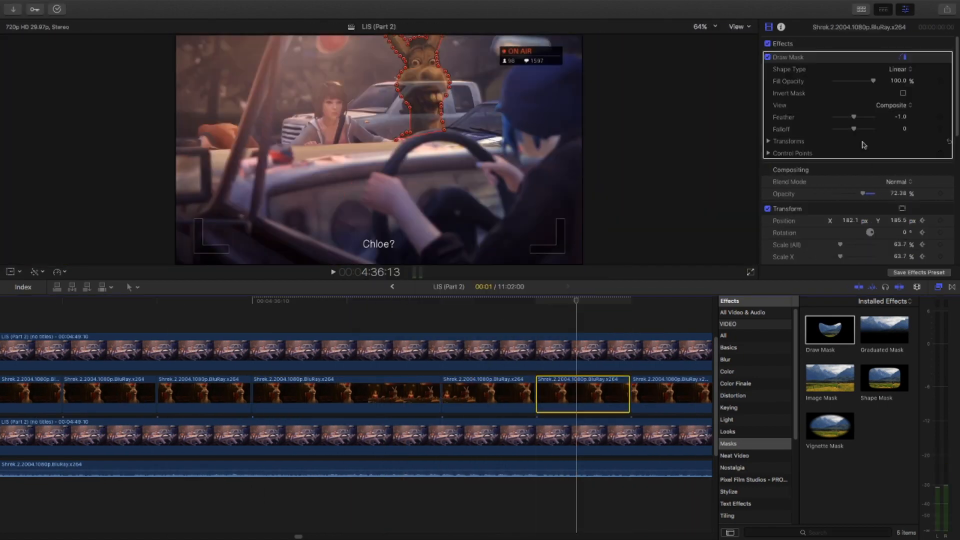
Zoom the Viewer to 300% to refine mask points around Donkey's head and ears
left_click(700, 27)
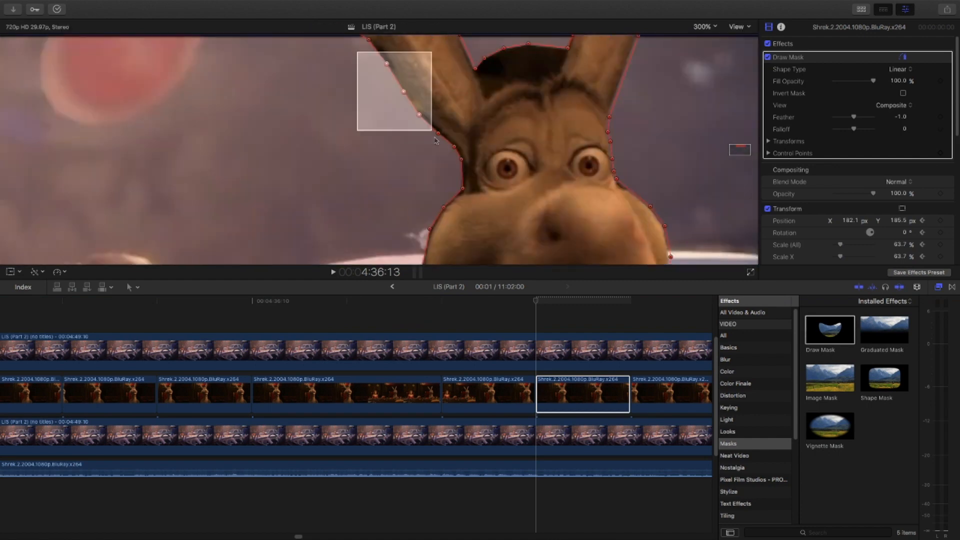